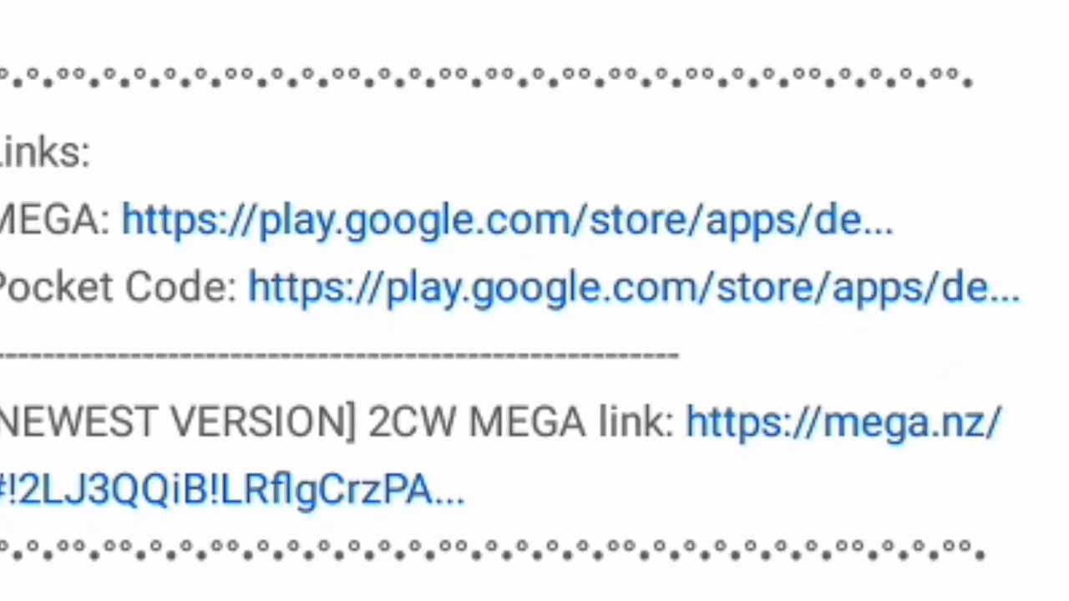
Reach the MEGA page for Colorwings 2.catrobat (266.6 MB) and request its download.
{"action": "left_click", "coordinate": [843, 421]}
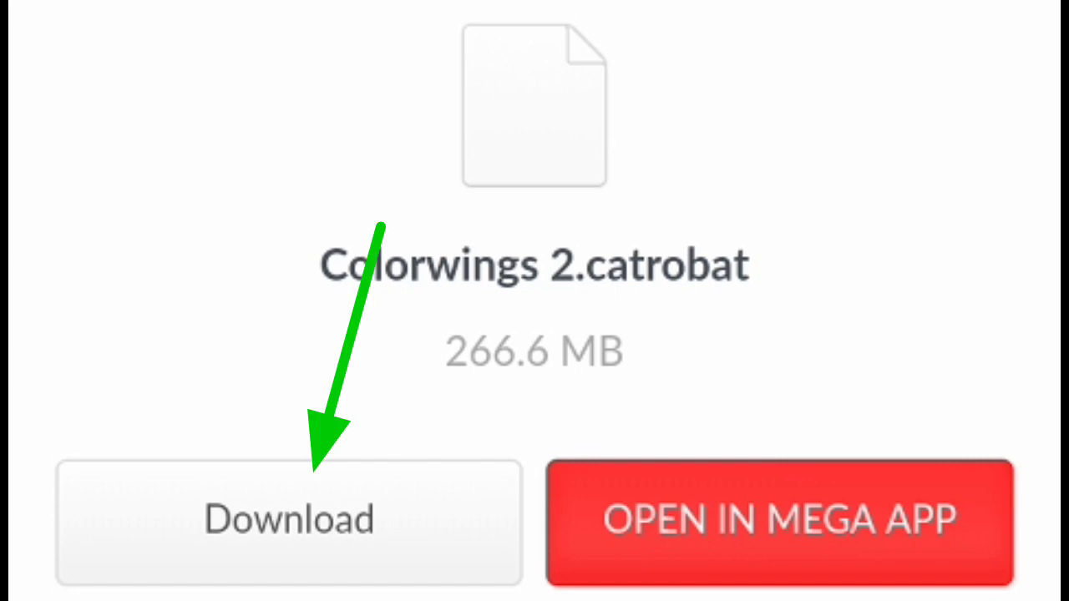
{"action": "left_click", "coordinate": [287, 518]}
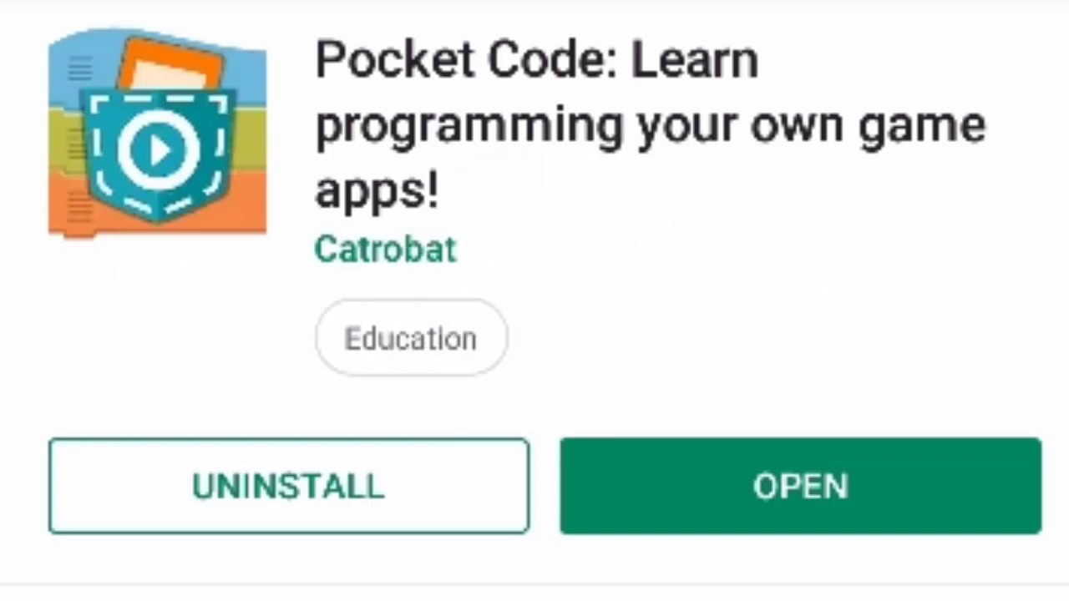
Launch Pocket Code, show Projects on device and import Colorwings 2.catrobat from the MEGA downloads.
{"action": "left_click", "coordinate": [798, 486]}
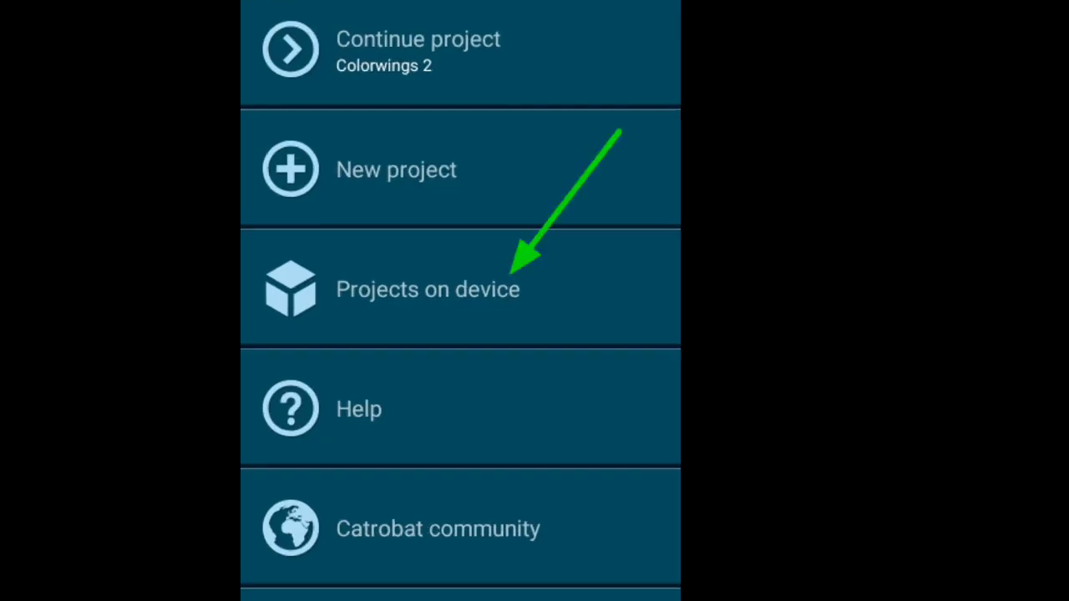
{"action": "left_click", "coordinate": [427, 289]}
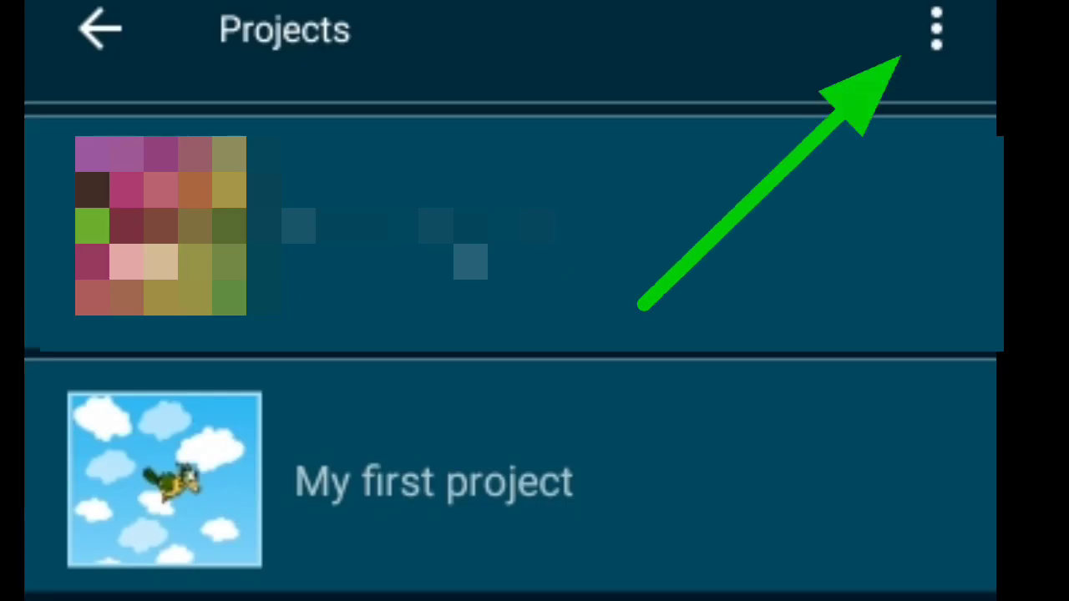
{"action": "left_click", "coordinate": [936, 26]}
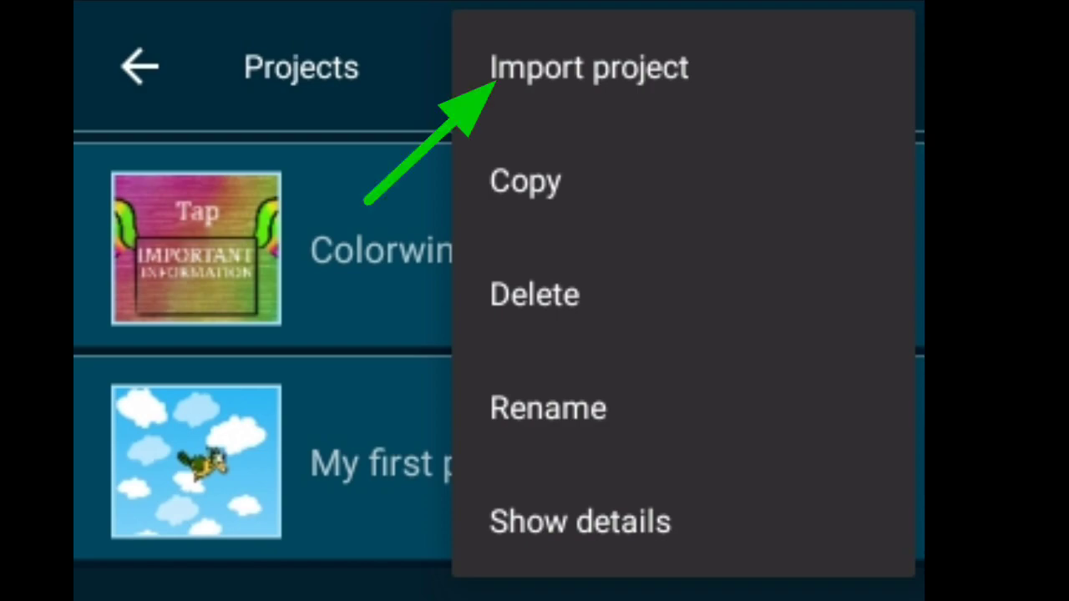
{"action": "left_click", "coordinate": [590, 67]}
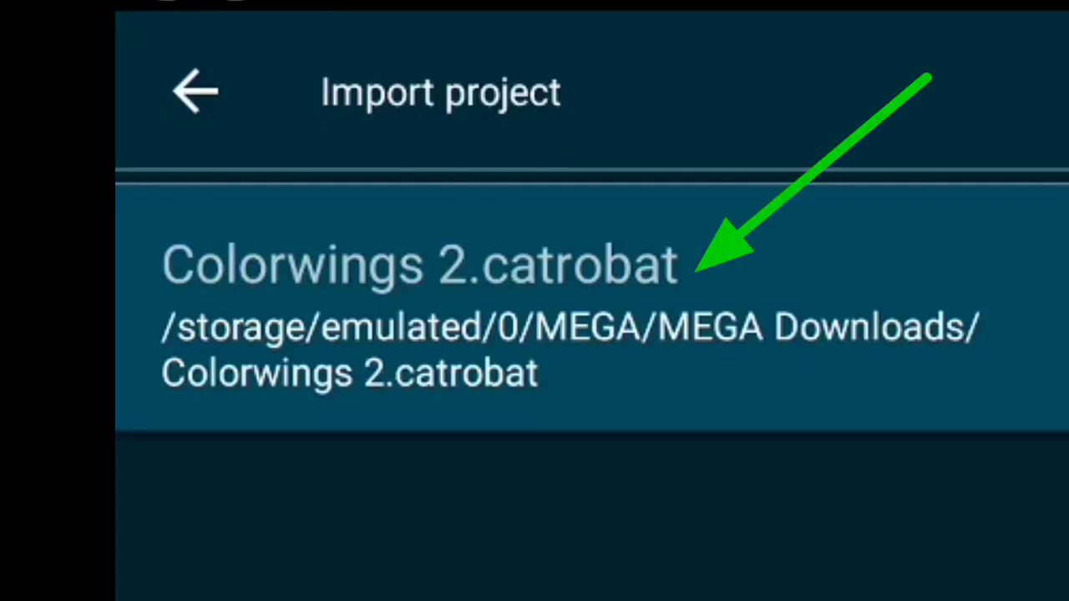
{"action": "left_click", "coordinate": [418, 268]}
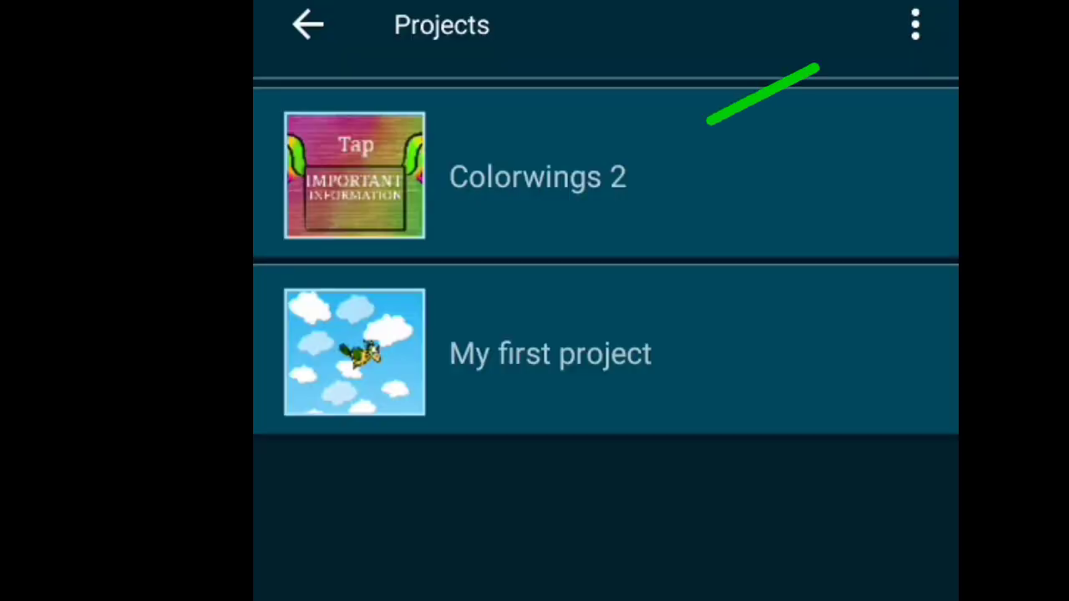